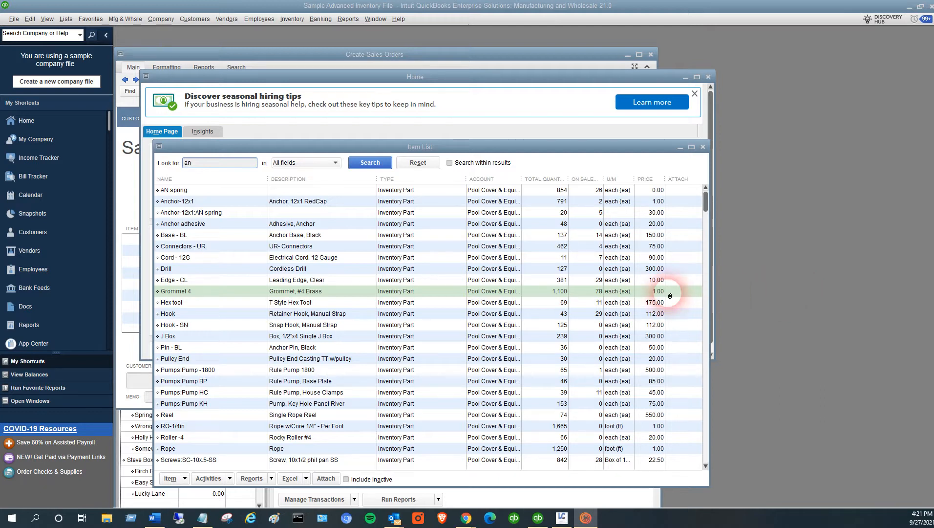
mouse_move(775, 300)
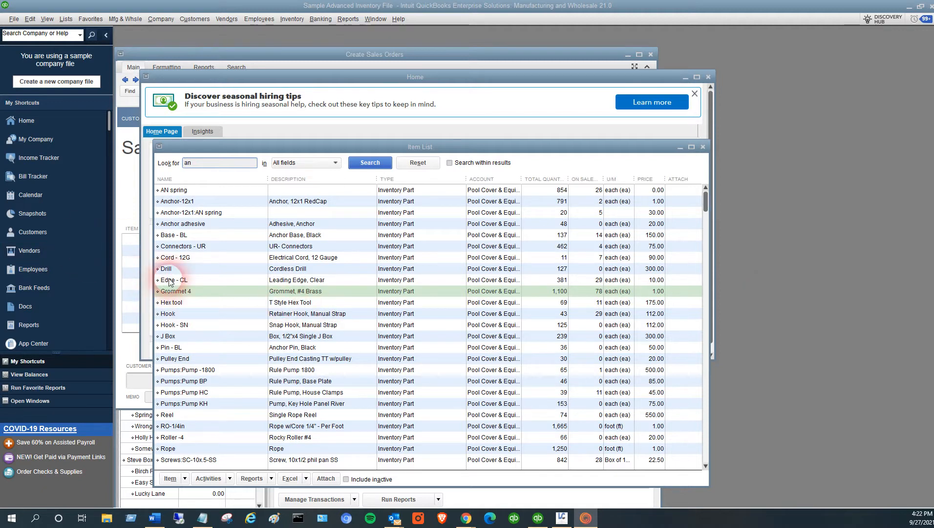
mouse_move(236, 347)
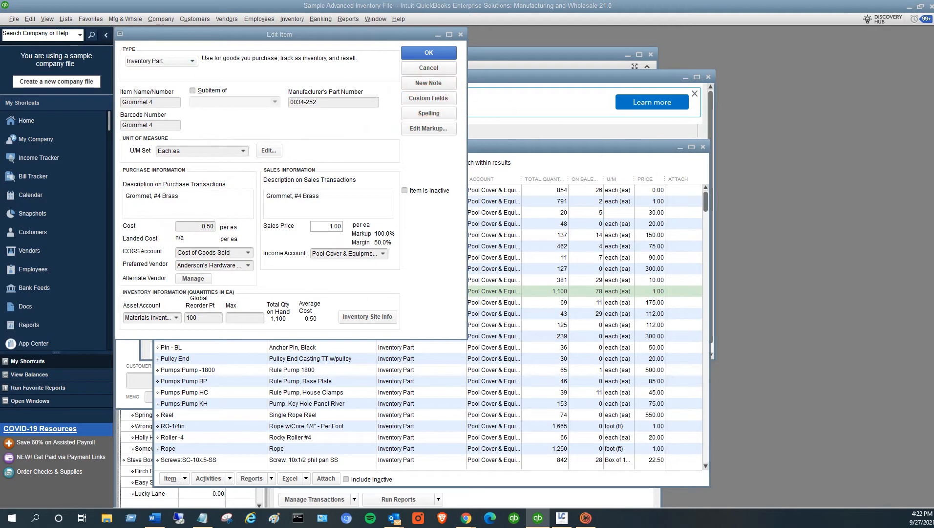
Review Grommet 4's custom fields (quantity price break 200) and return to the Item List.
left_click(428, 98)
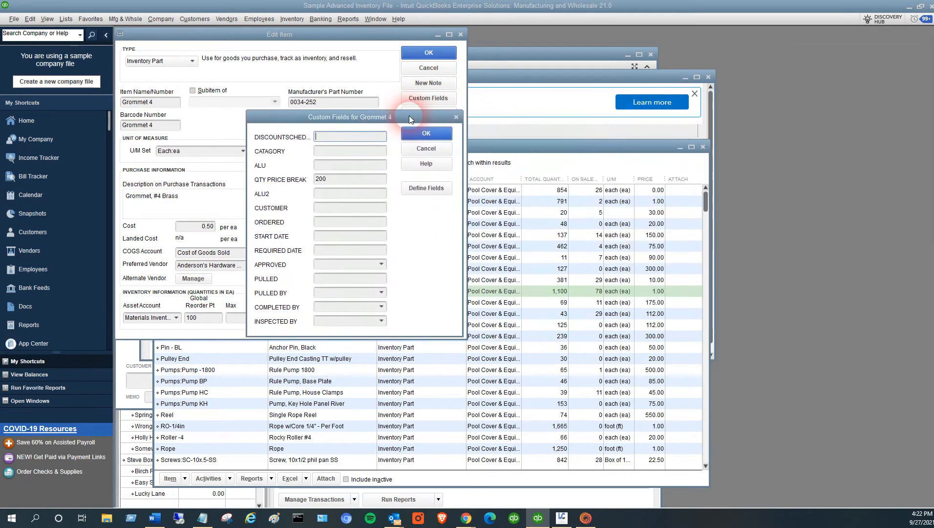
left_click_drag(410, 117, 386, 100)
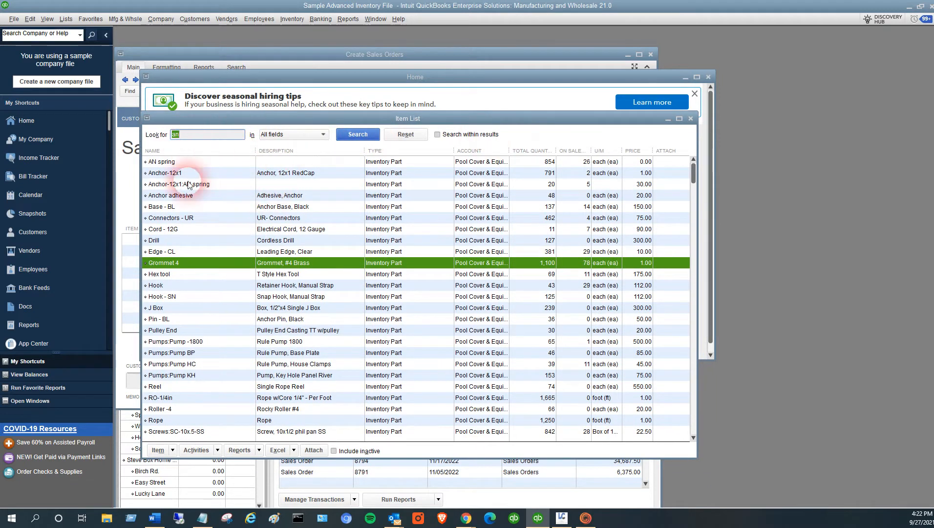
mouse_move(364, 233)
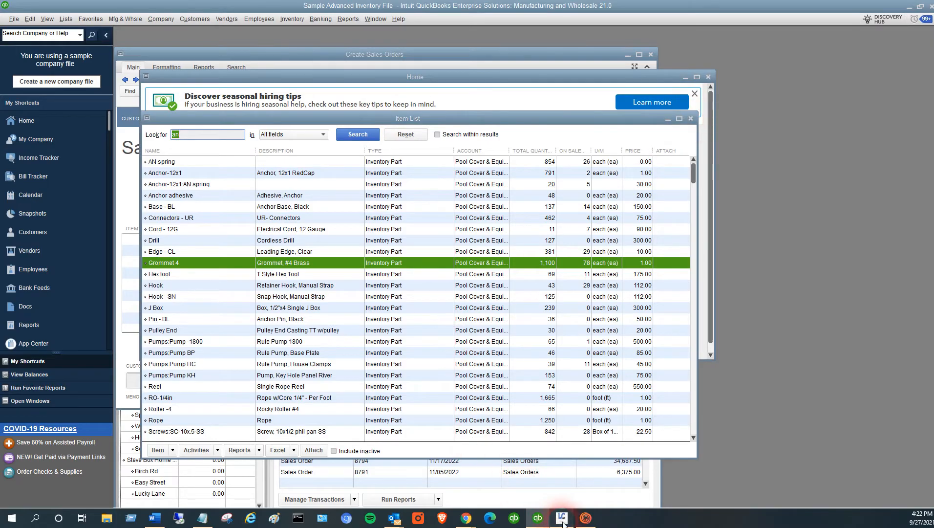
Switch to Label Connector's Item List Print and show all QuickBooks items.
left_click(561, 518)
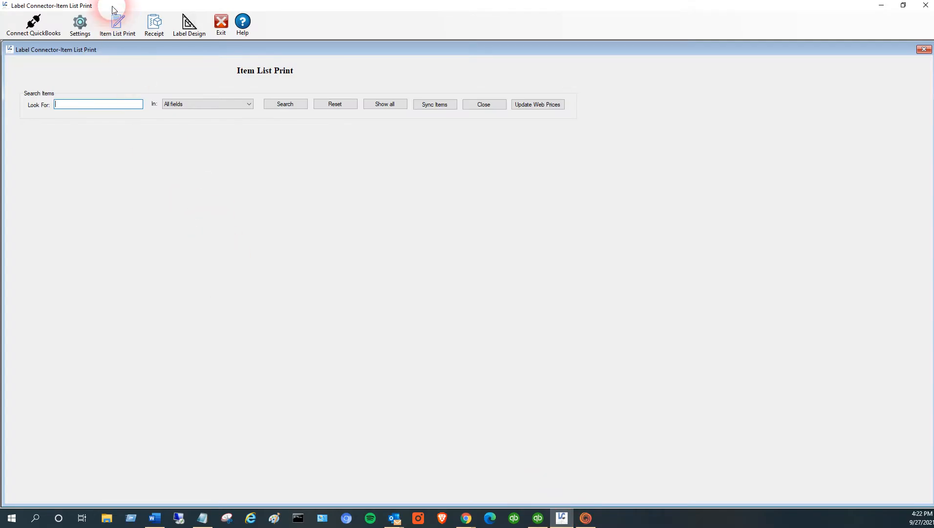
left_click(117, 24)
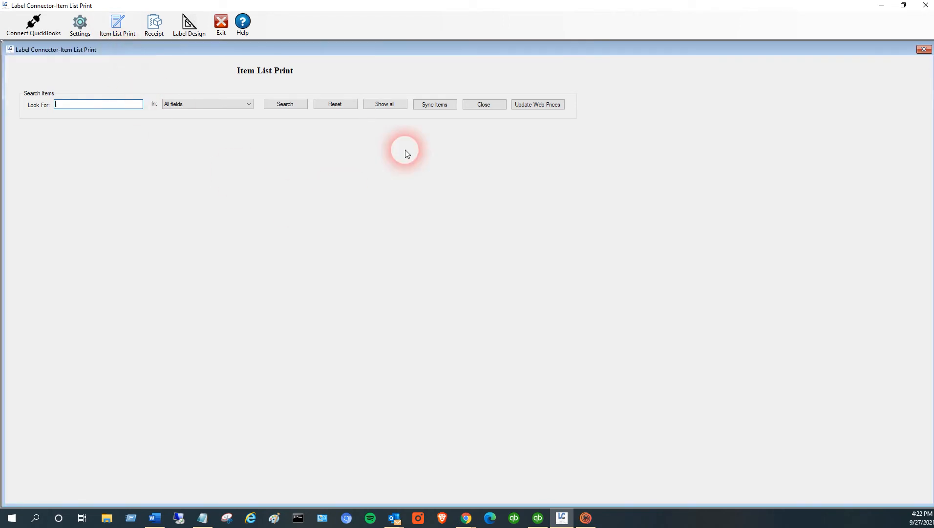
left_click(384, 105)
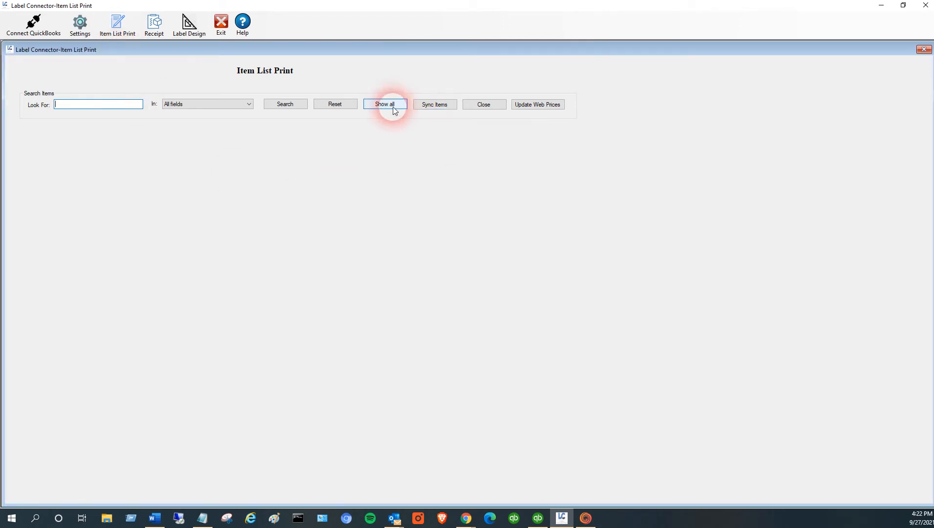
left_click(384, 104)
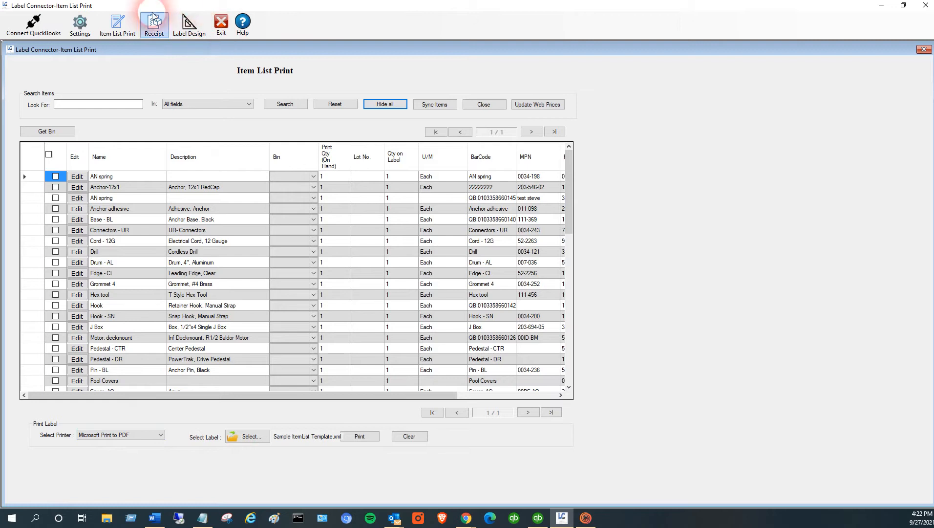
mouse_move(197, 64)
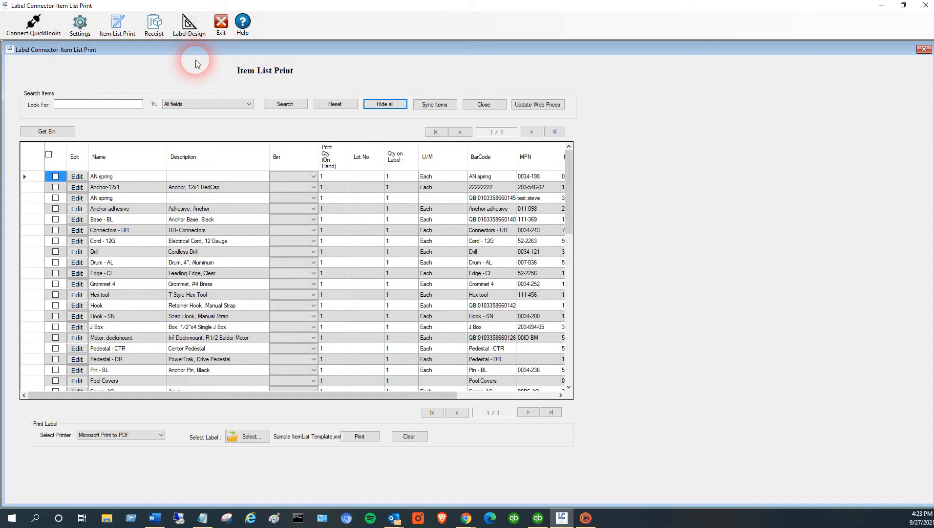
Search Item Name for 'an', then reset Item List Print to an empty screen.
left_click(97, 105)
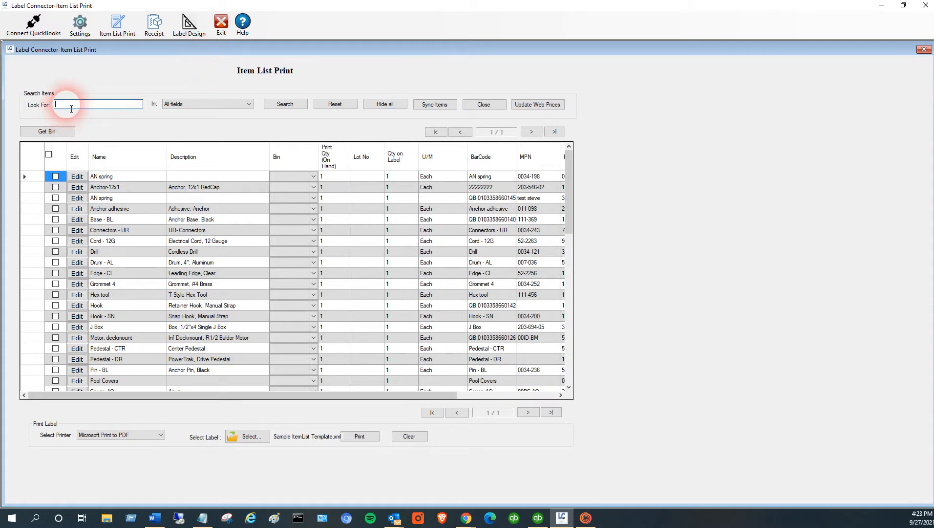
type("an")
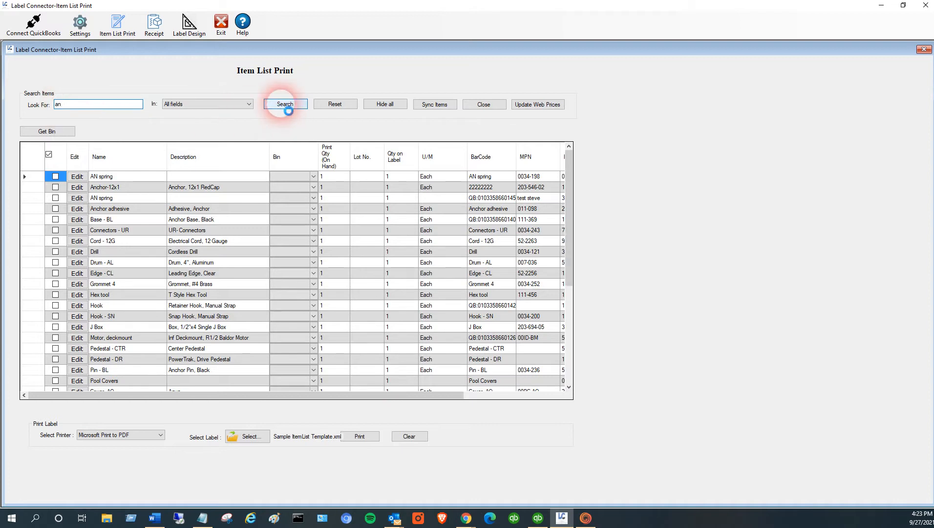
left_click(286, 104)
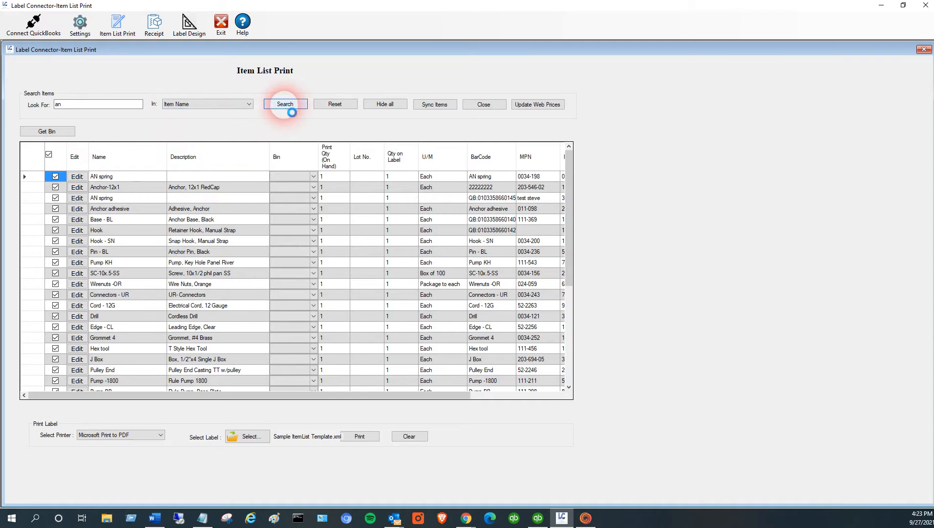
left_click(284, 104)
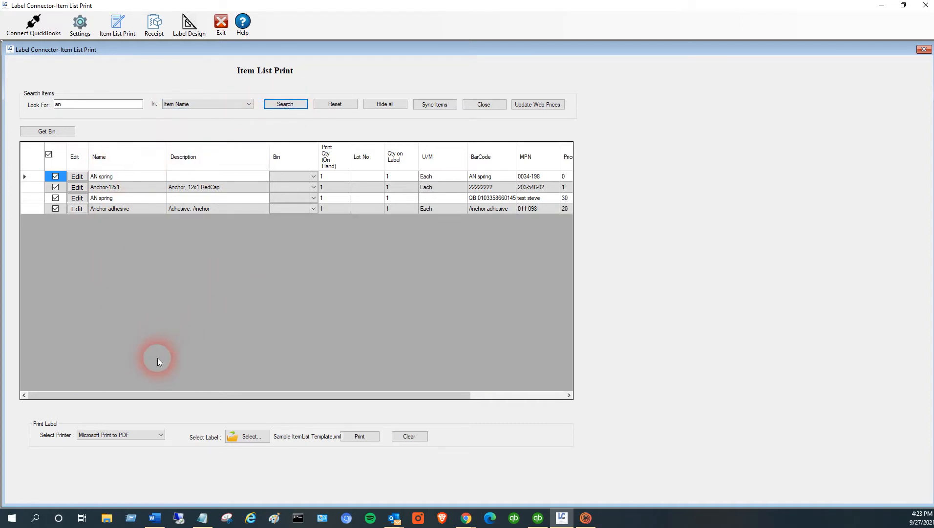
mouse_move(169, 327)
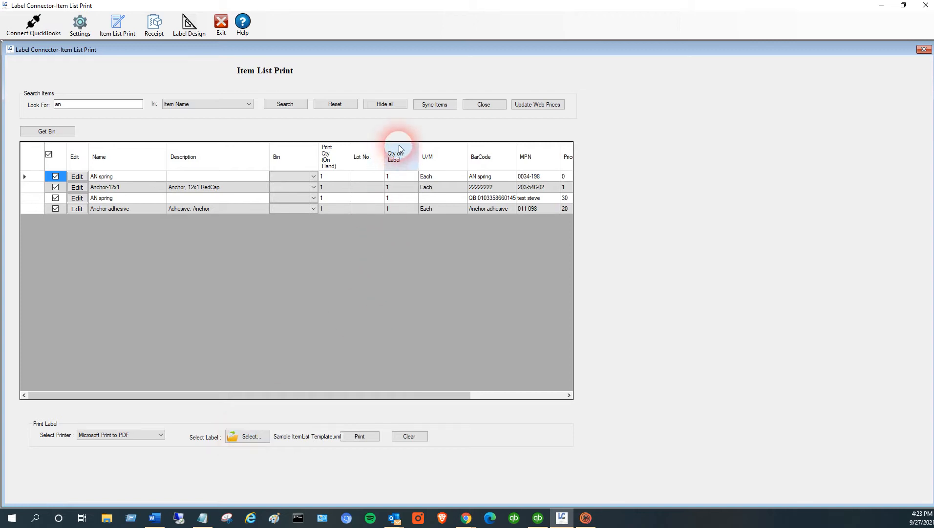
left_click(384, 104)
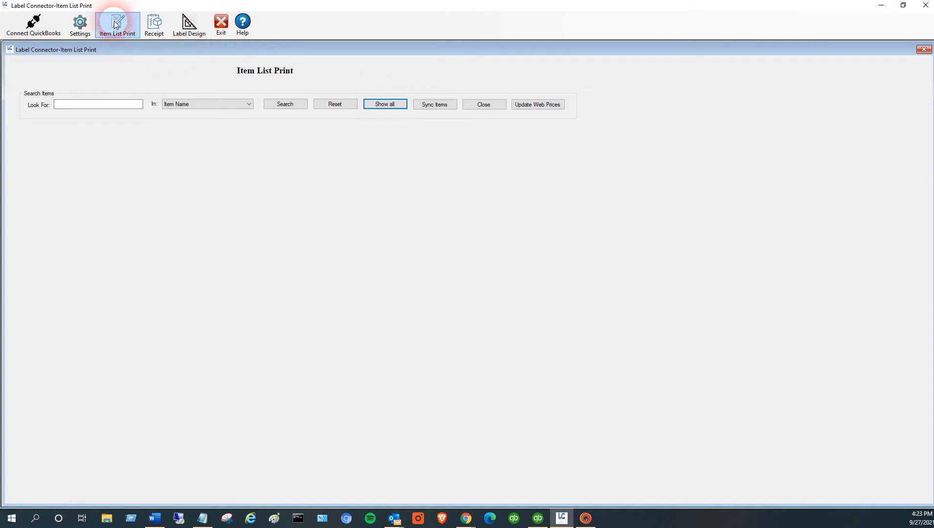
Sync inventory and non-inventory items from QuickBooks (57 items) and close the sync settings.
left_click(434, 105)
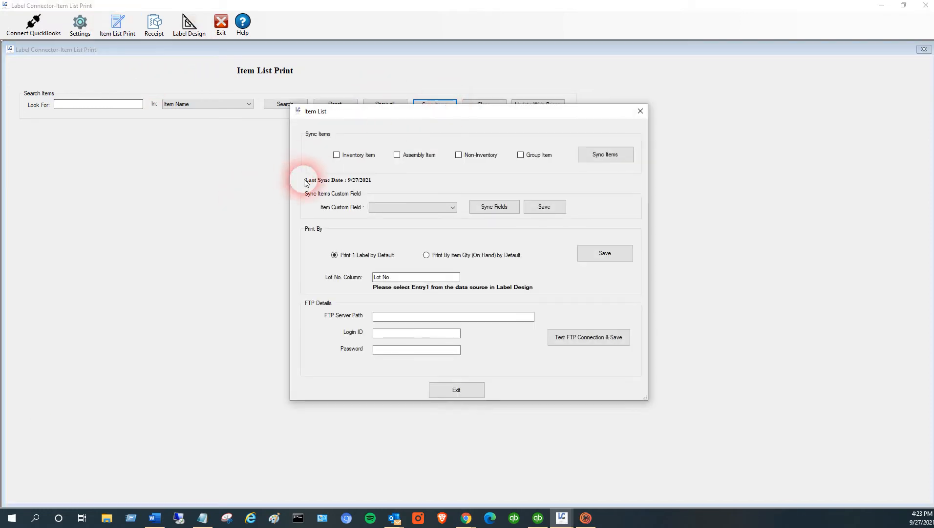
left_click(336, 155)
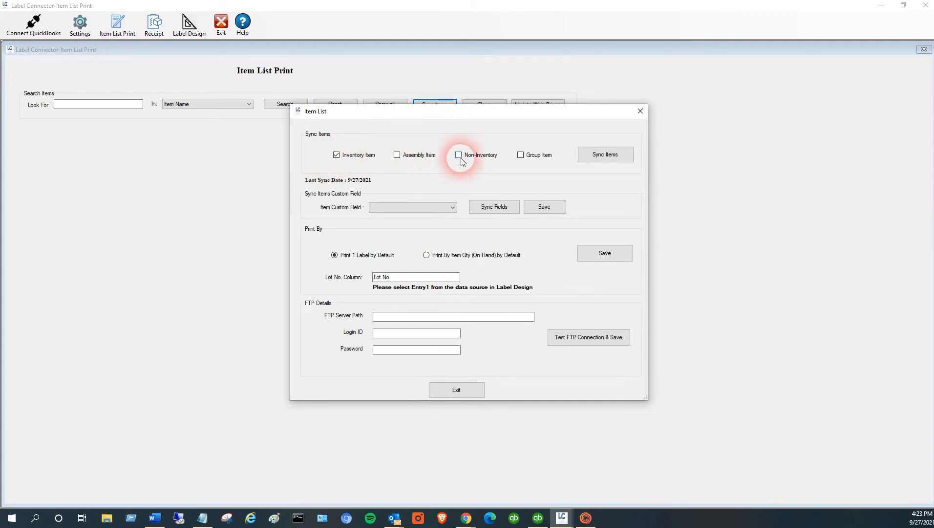
left_click(458, 154)
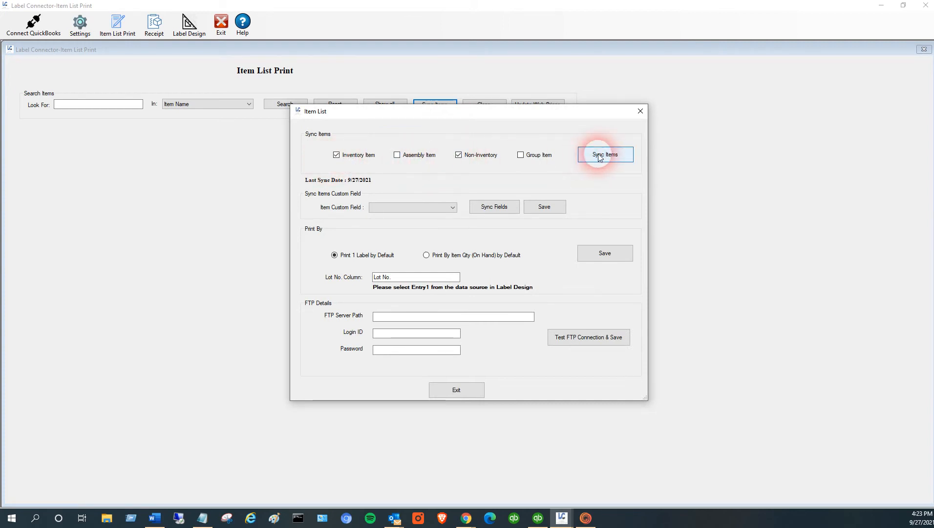
left_click(604, 155)
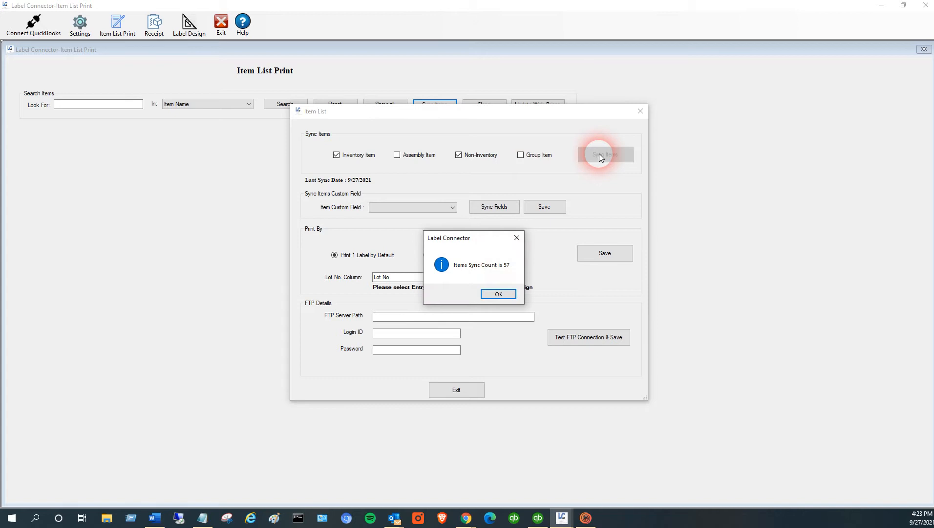
left_click(498, 293)
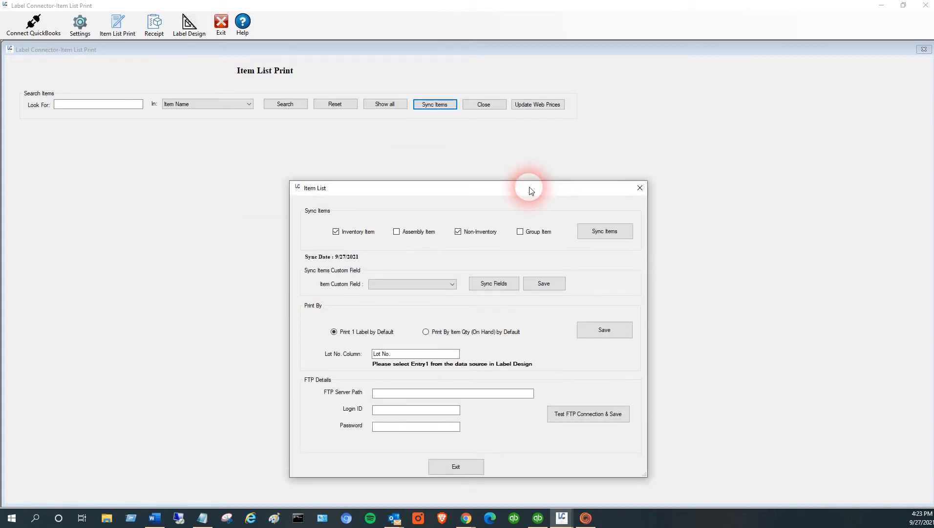
mouse_move(117, 142)
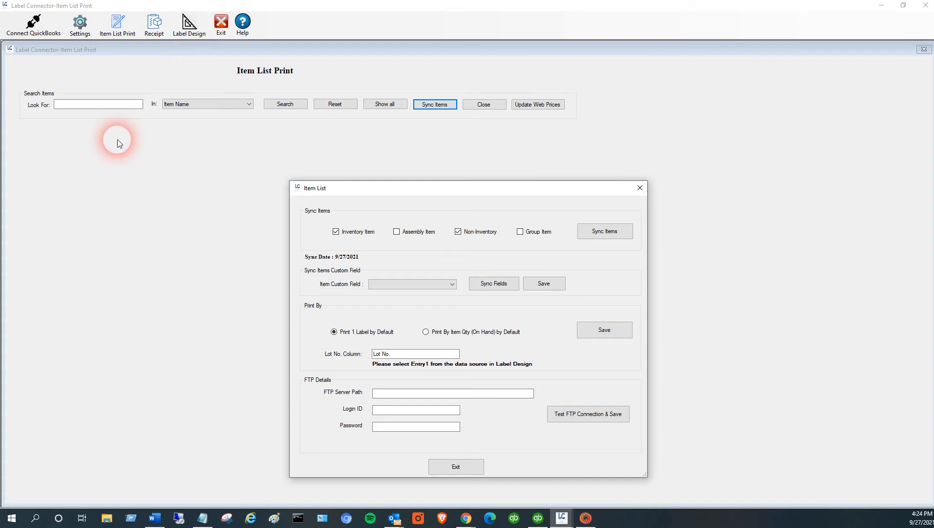
mouse_move(144, 202)
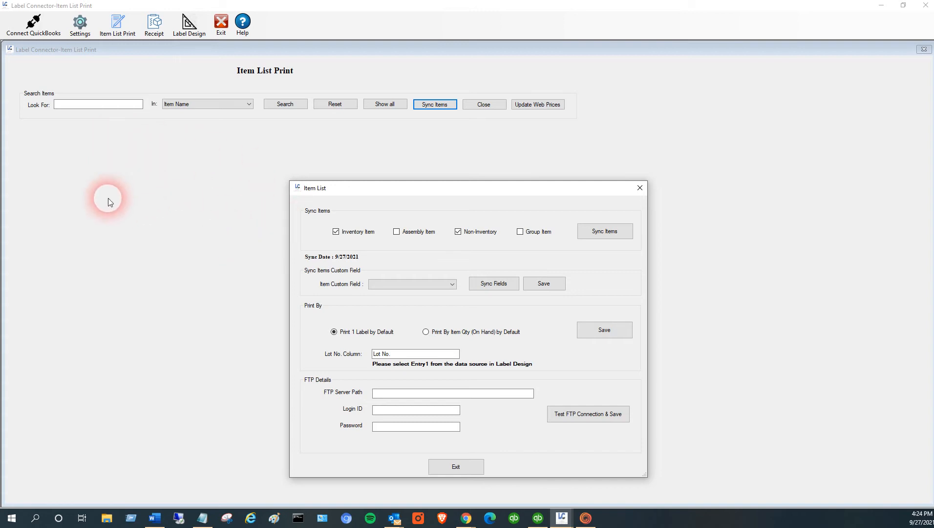
mouse_move(639, 189)
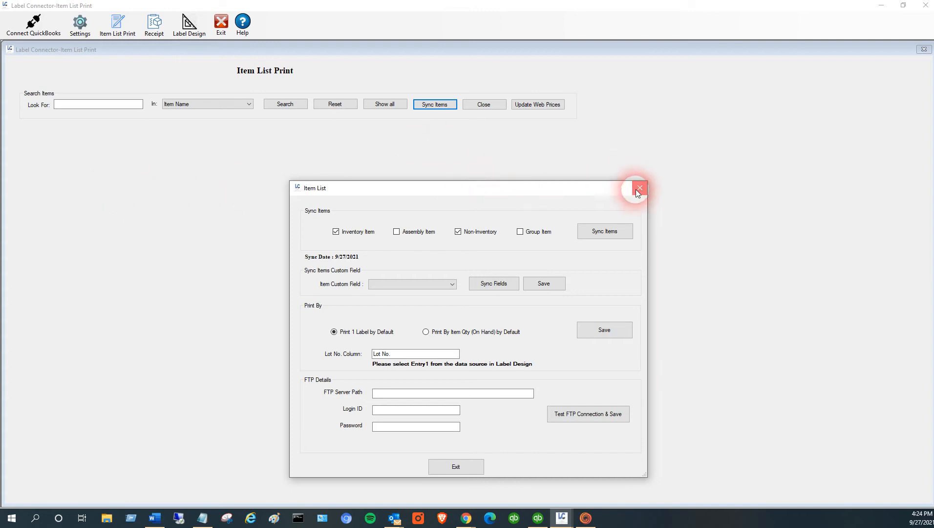
left_click(639, 189)
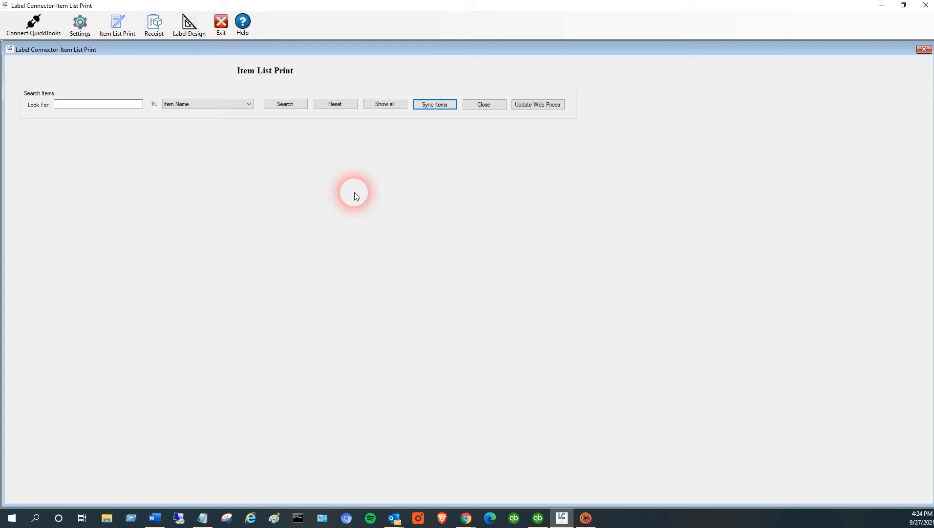
Show all synced items and tick Drum - AL for label printing.
left_click(385, 104)
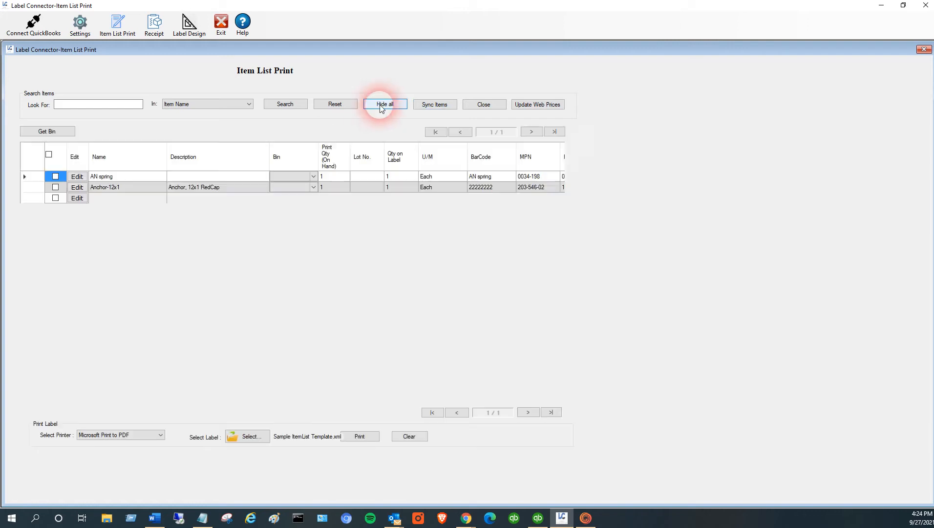
left_click(384, 105)
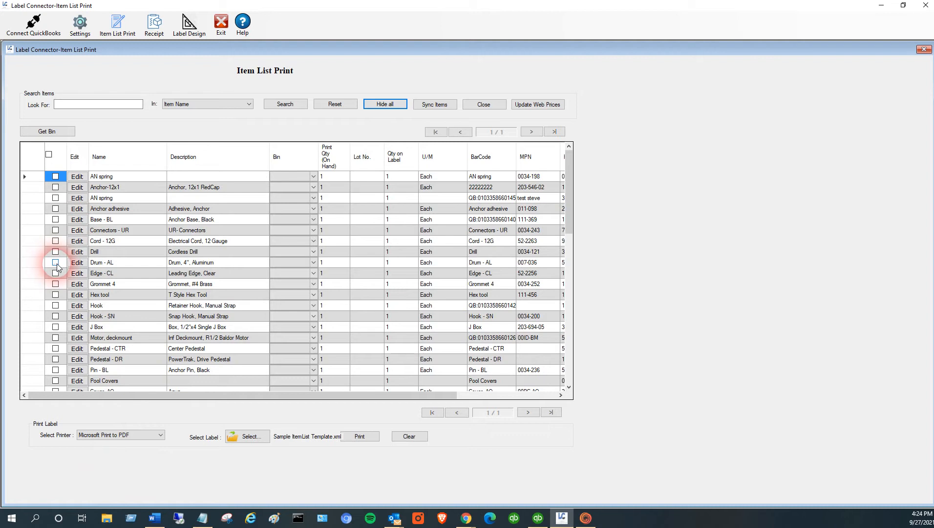
left_click(55, 262)
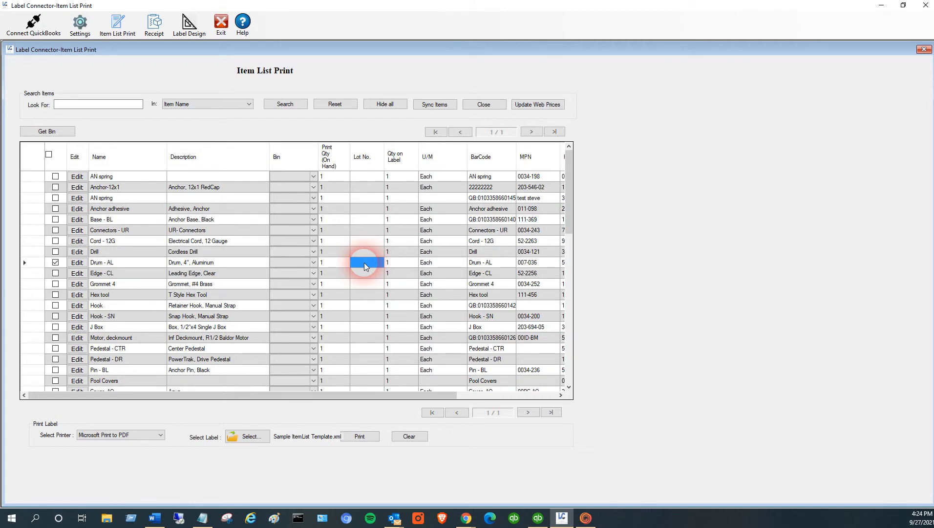
mouse_move(369, 164)
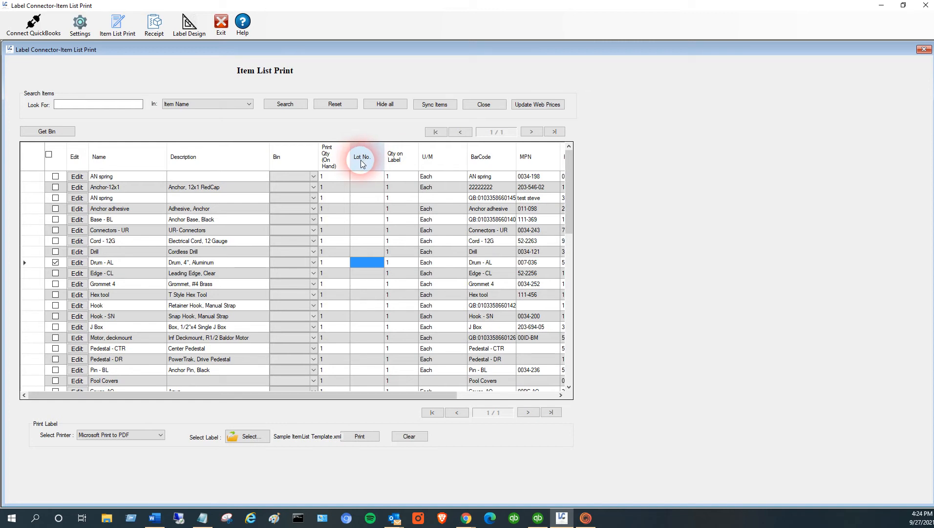
mouse_move(360, 187)
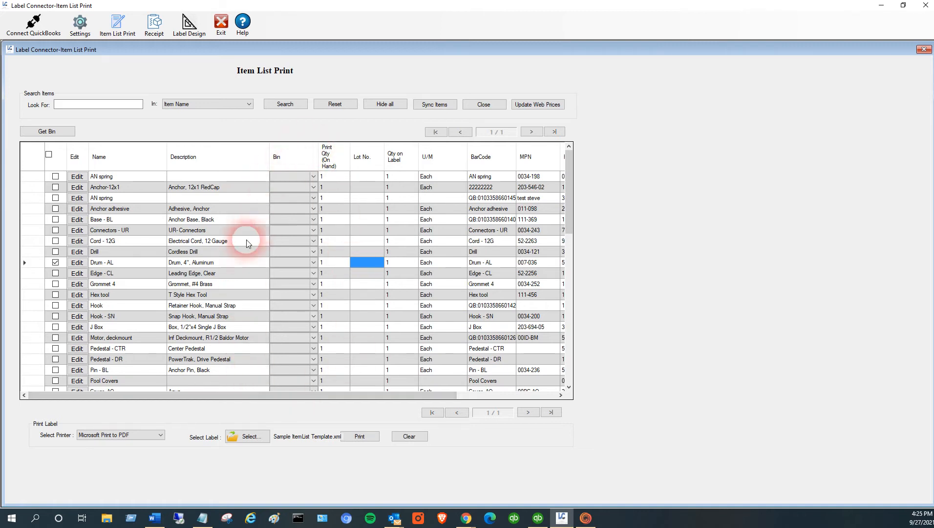
mouse_move(301, 411)
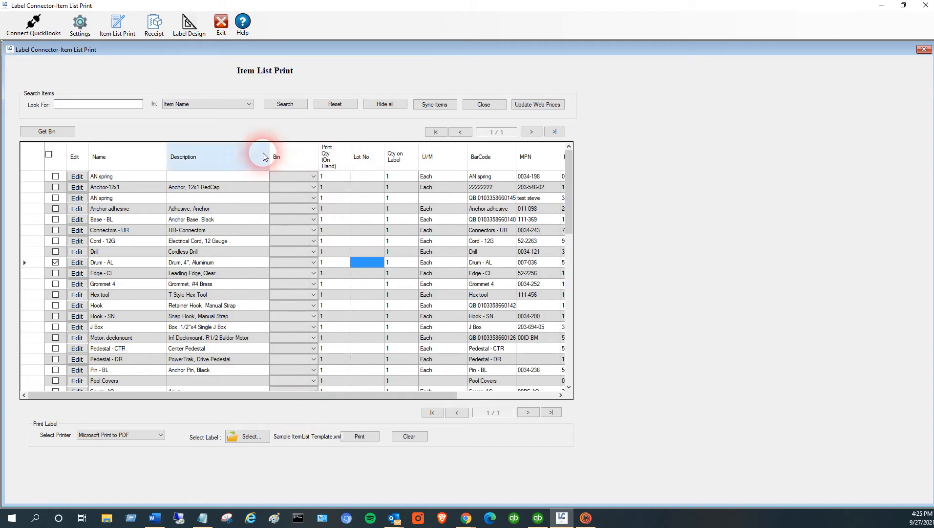
mouse_move(291, 416)
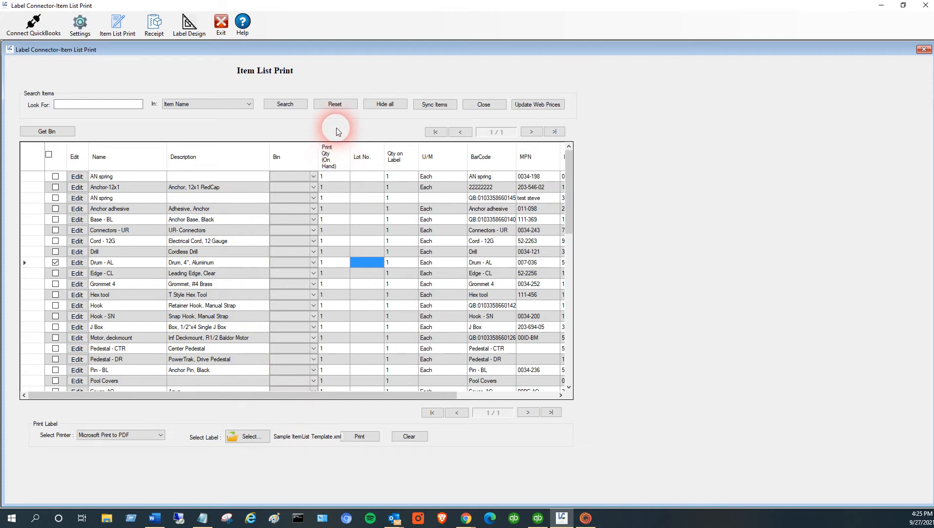
mouse_move(316, 132)
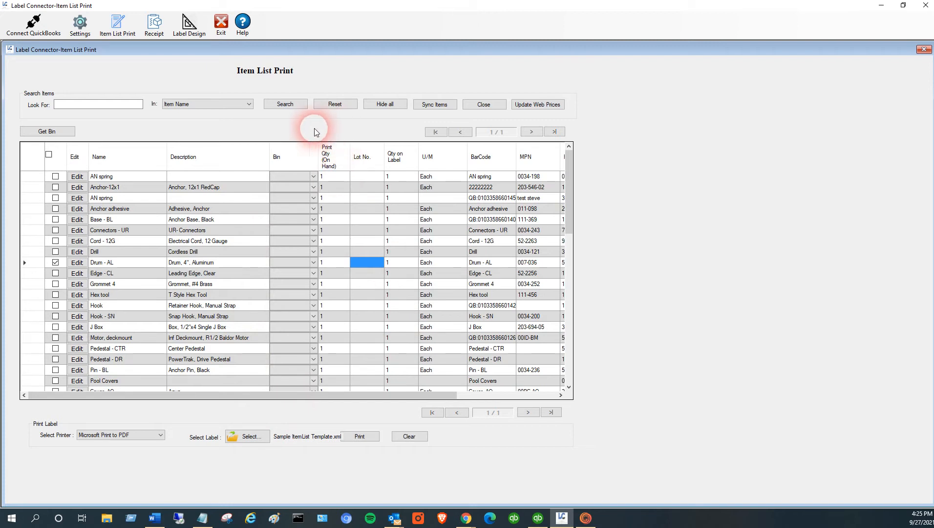
mouse_move(137, 441)
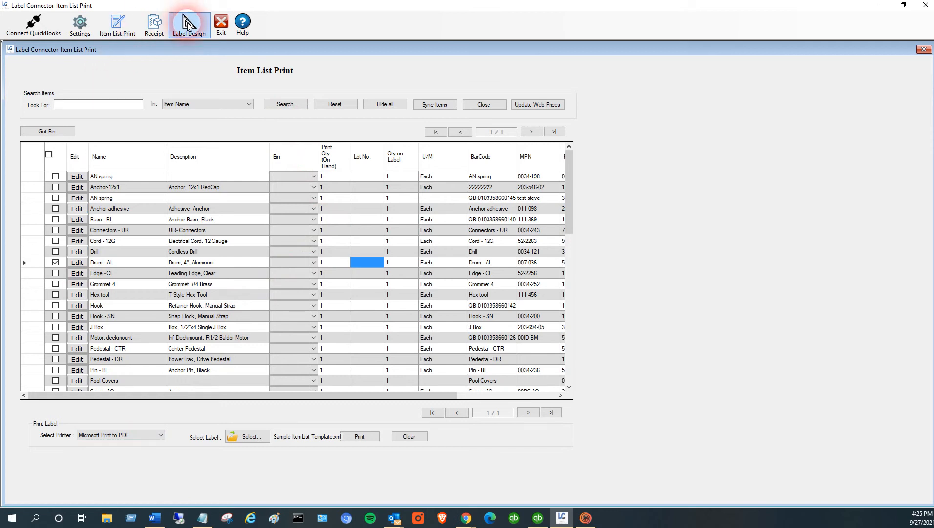
Load Sample ItemList Template in Label Design to view its fields and barcodes.
left_click(188, 23)
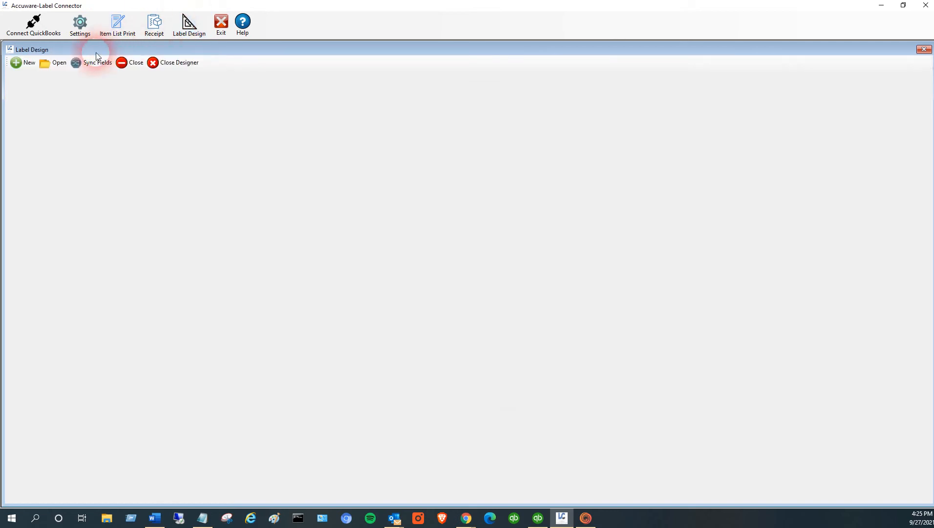
mouse_move(54, 63)
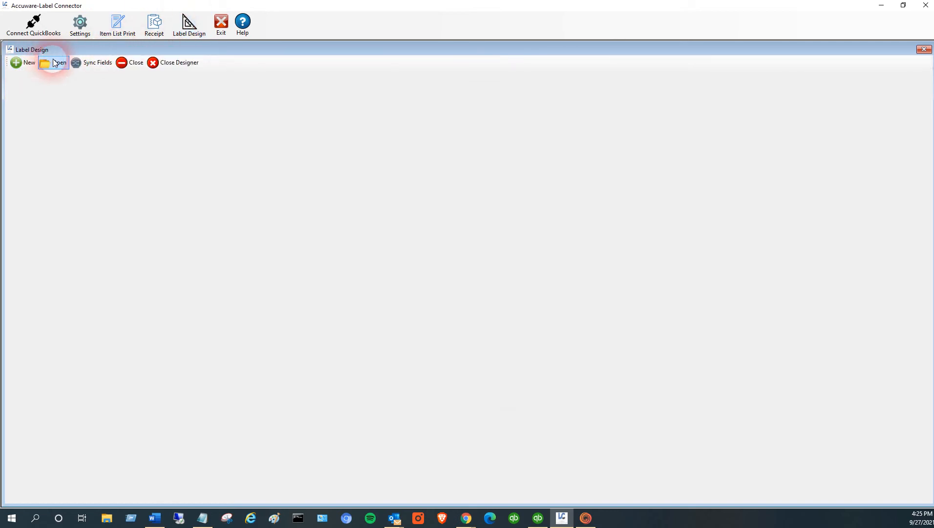
left_click(55, 62)
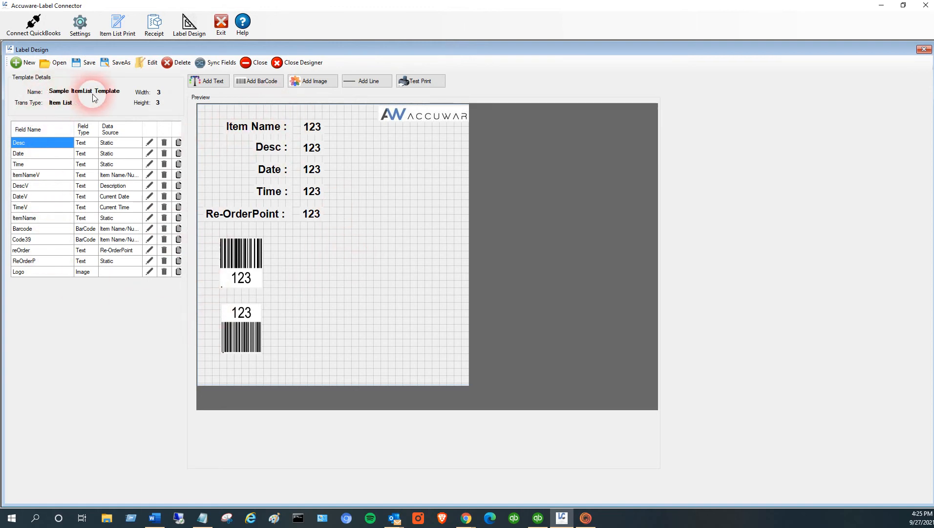
mouse_move(26, 109)
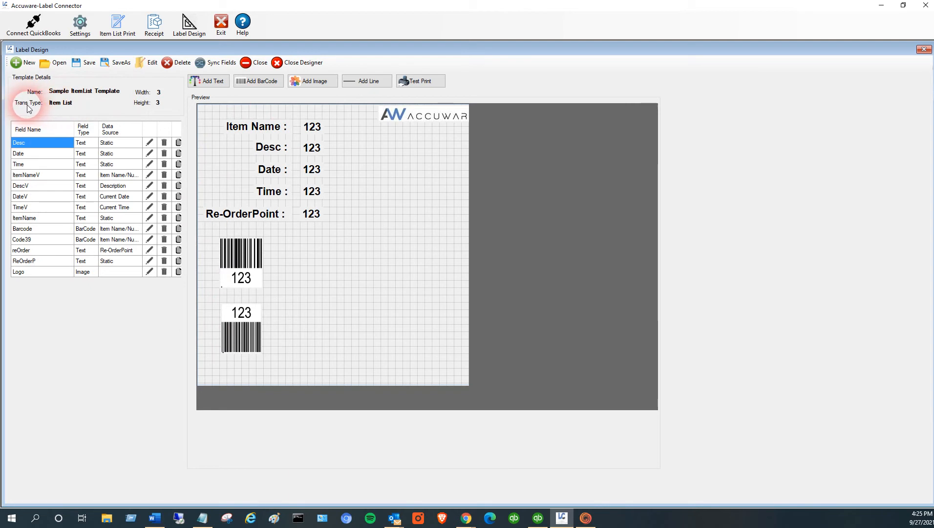
mouse_move(60, 110)
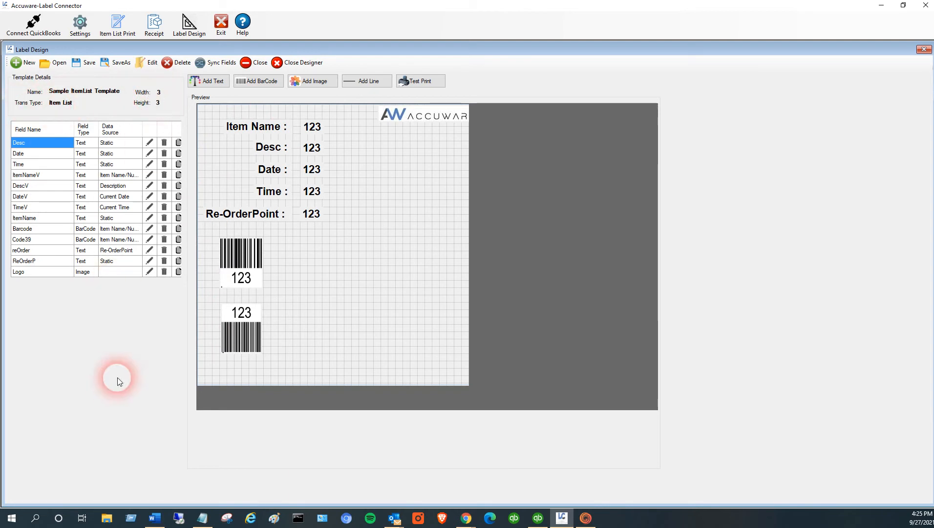
mouse_move(84, 304)
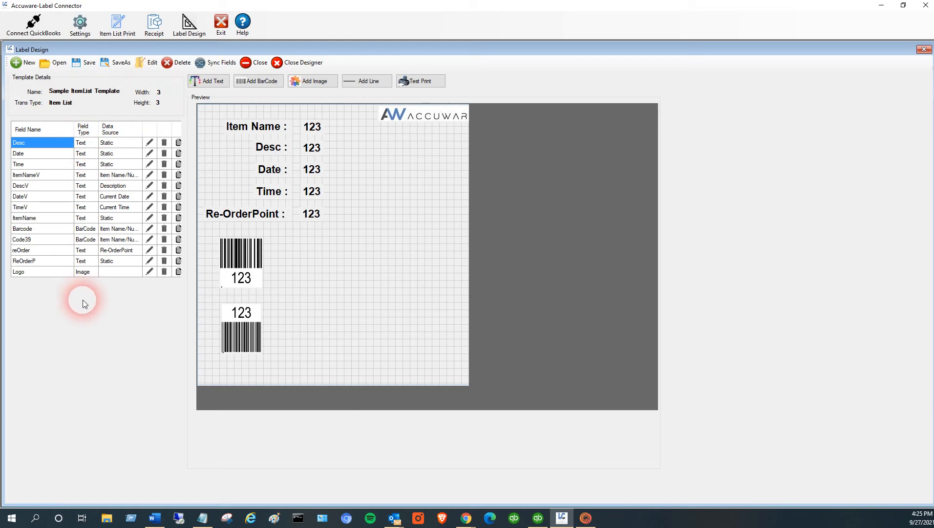
mouse_move(89, 333)
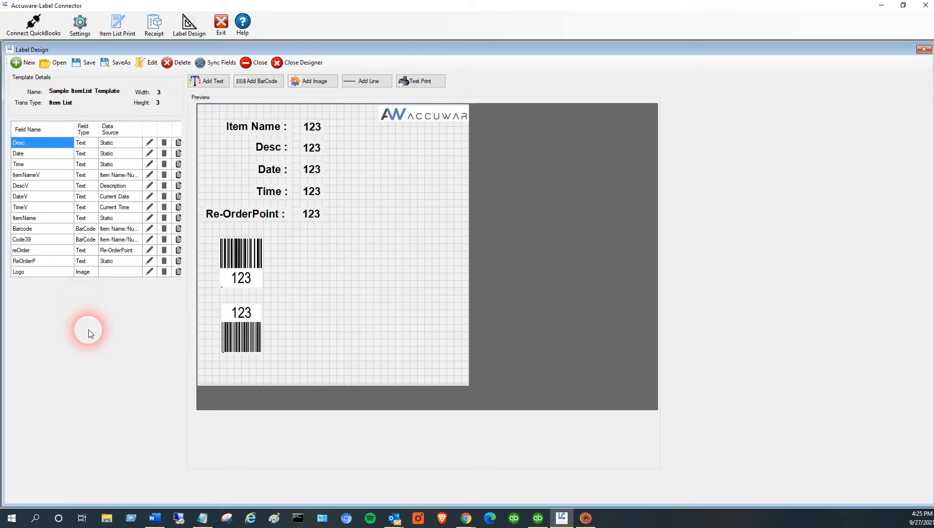
mouse_move(349, 175)
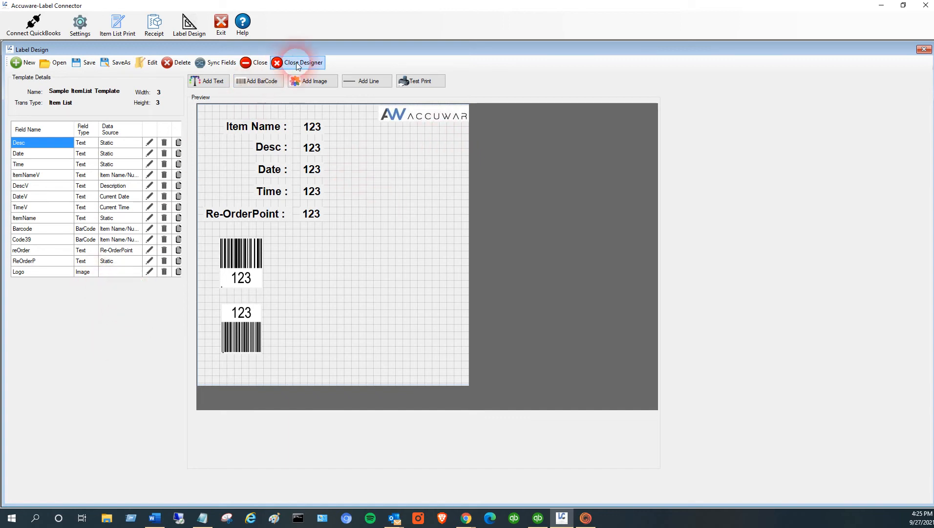
Return to Item List Print, show all items and tick the second AN spring row.
left_click(297, 63)
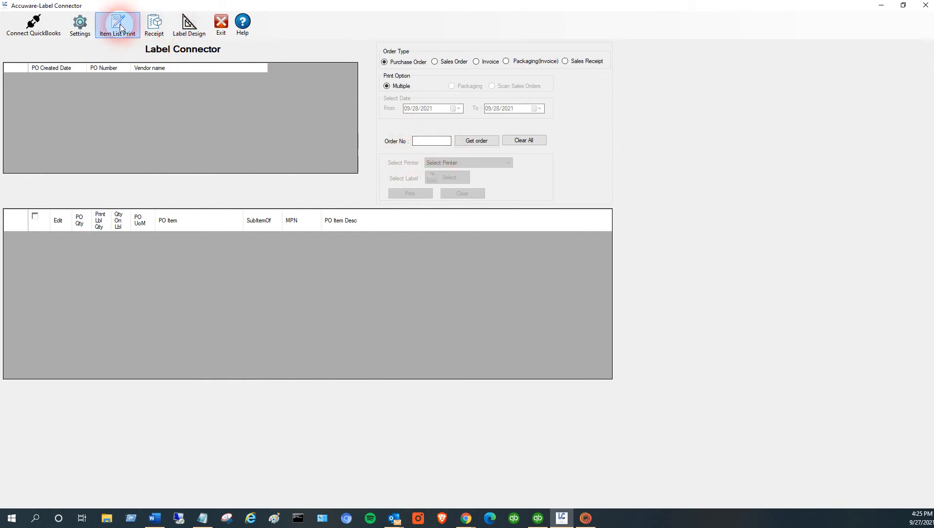
left_click(117, 25)
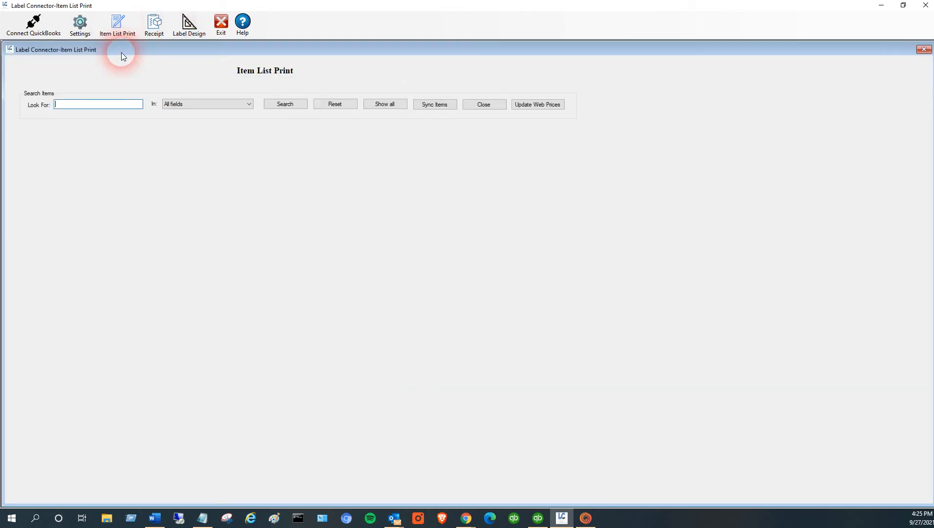
left_click(384, 103)
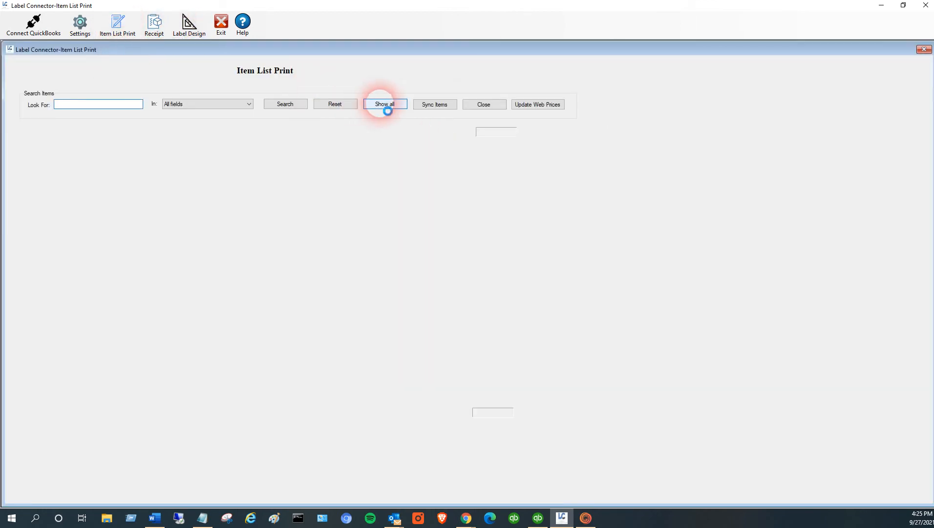
left_click(384, 103)
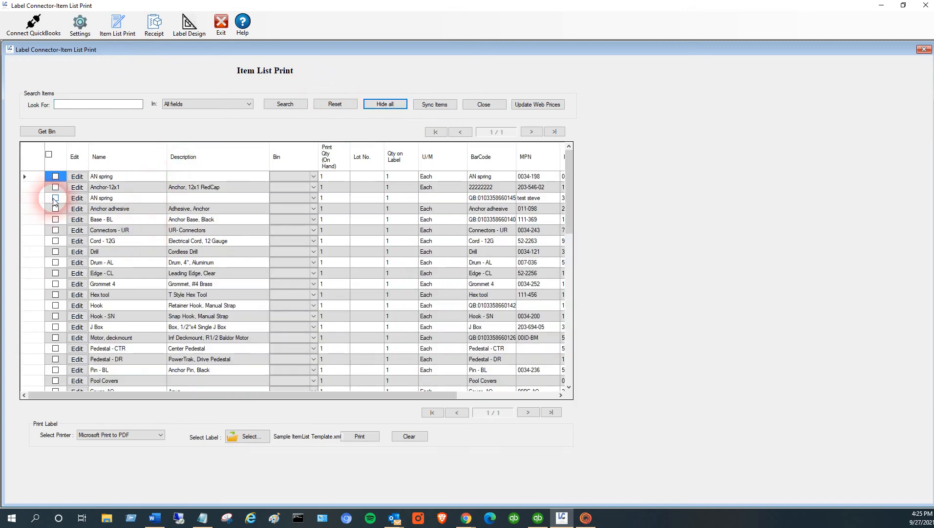
left_click(56, 197)
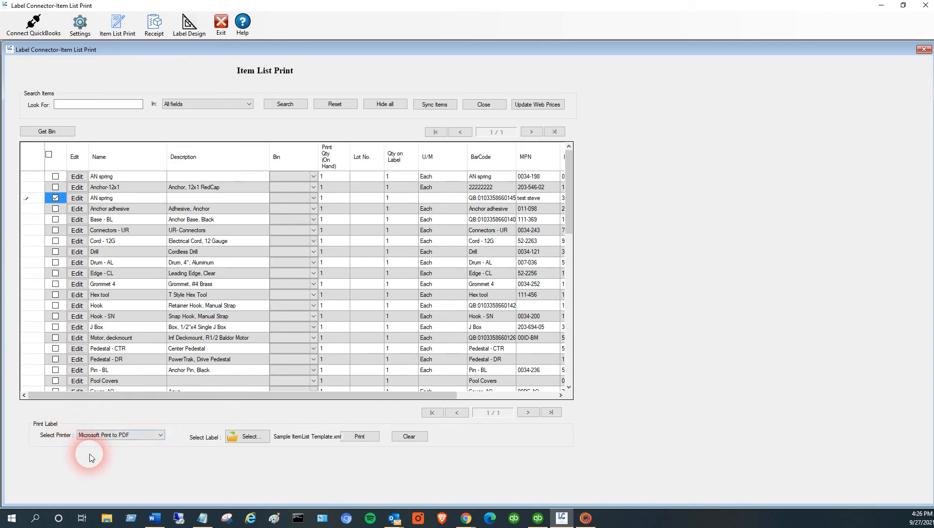
mouse_move(140, 459)
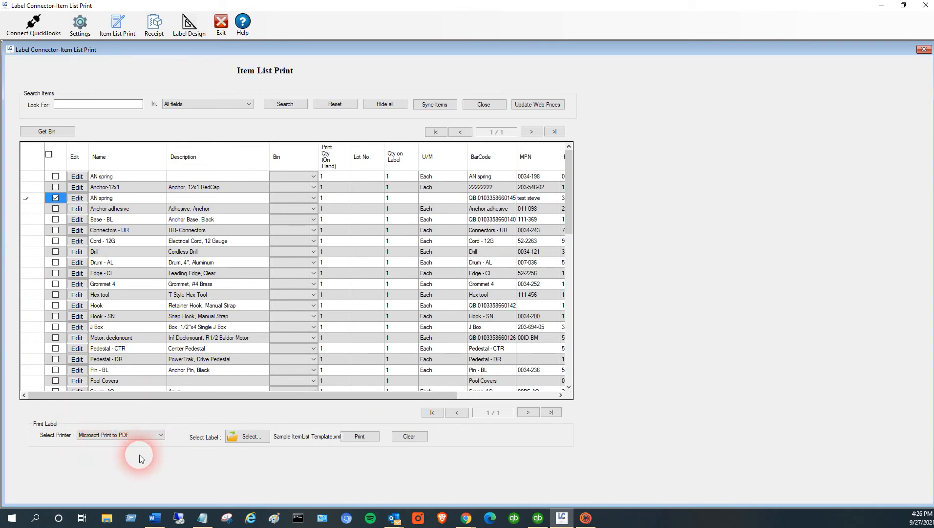
mouse_move(328, 444)
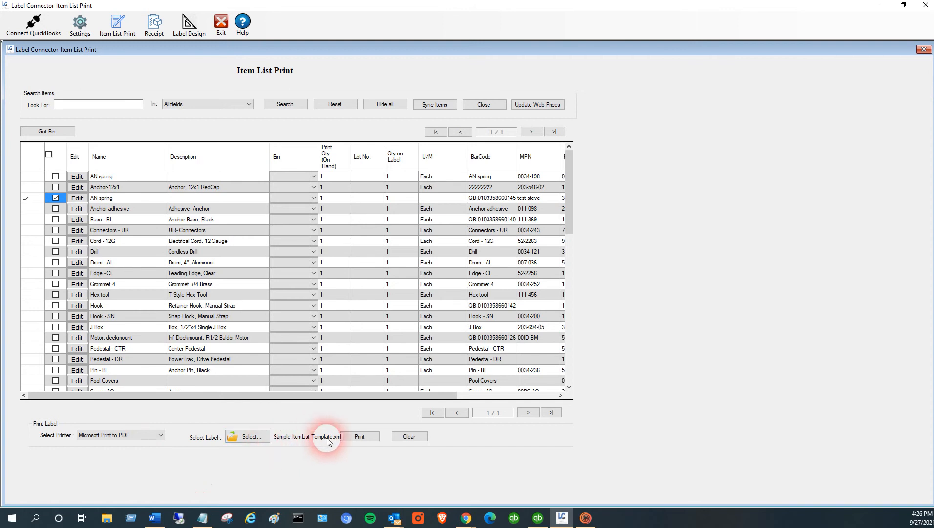
mouse_move(250, 436)
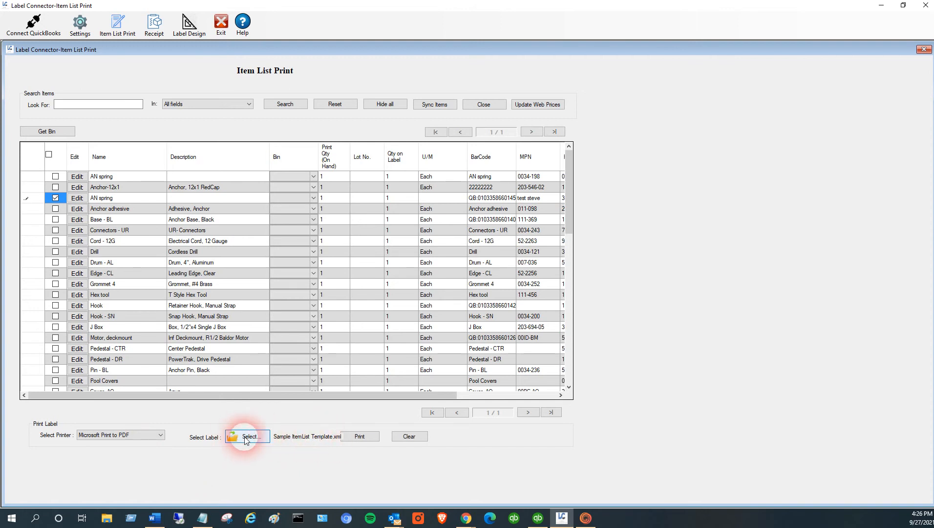
Choose Sample ItemList Template.xml from Label Connector Documents as the label layout.
left_click(248, 436)
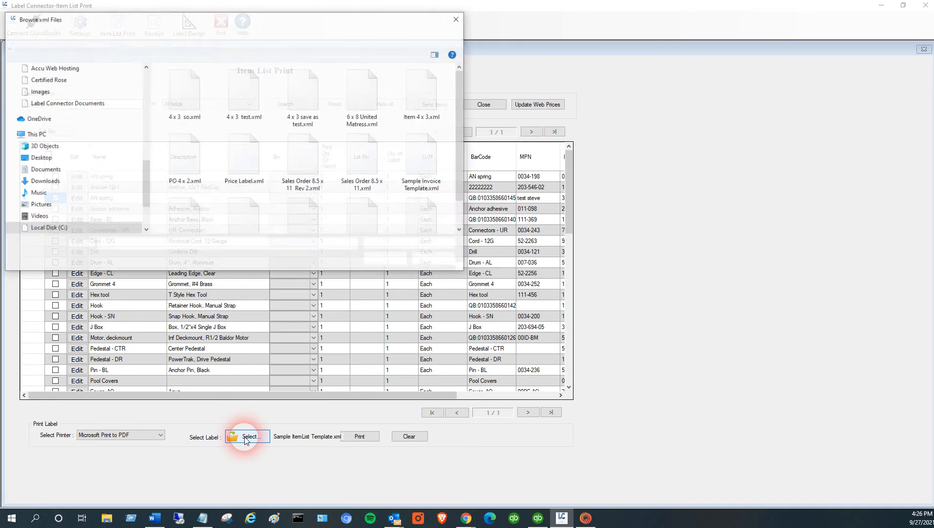
left_click(247, 435)
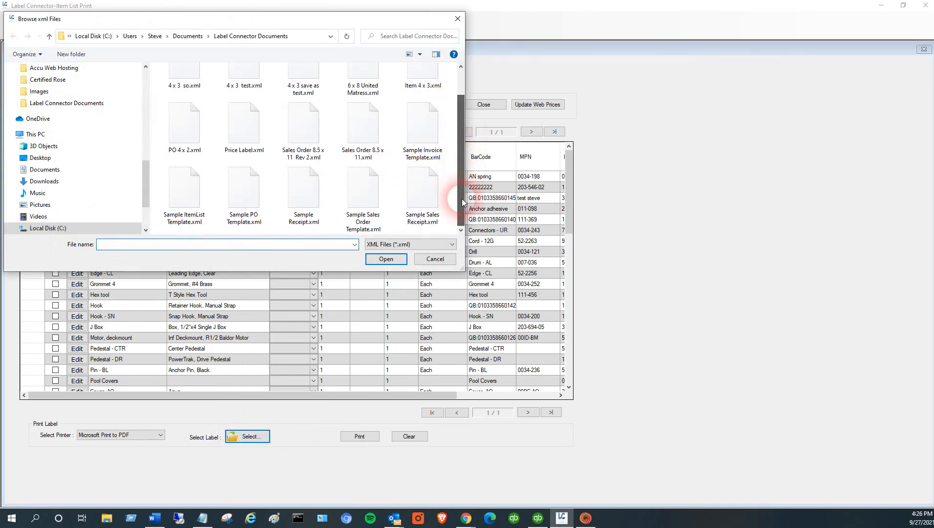
left_click(183, 188)
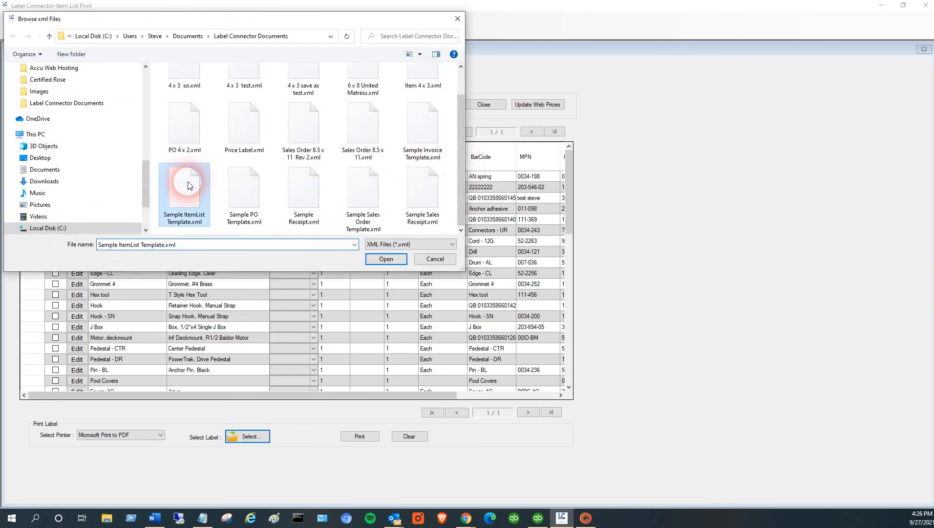
left_click(385, 259)
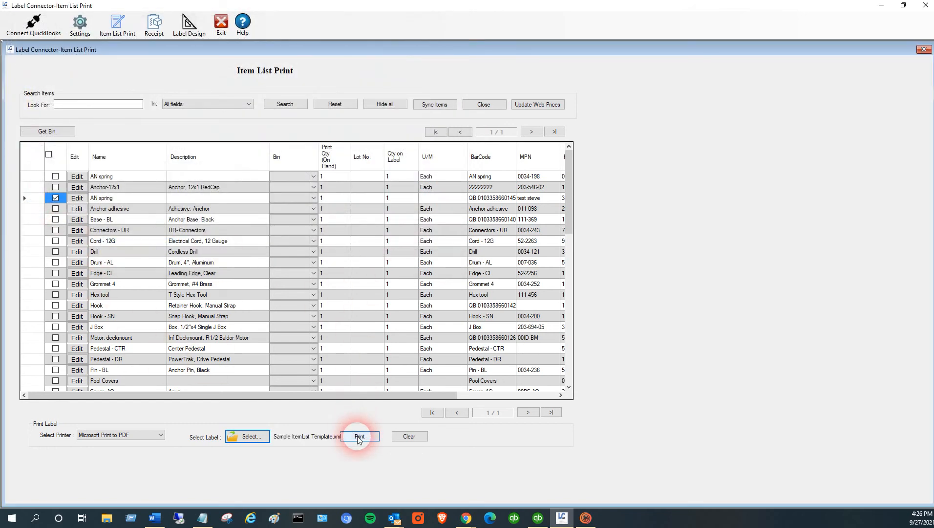
Print the AN spring label to PDF, saved as test2 in Label Connector Documents.
left_click(360, 436)
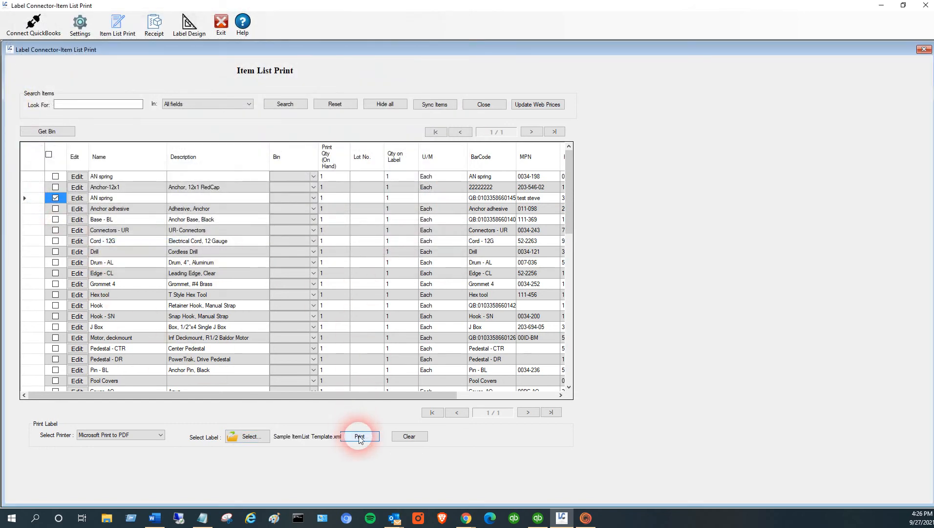
left_click(359, 436)
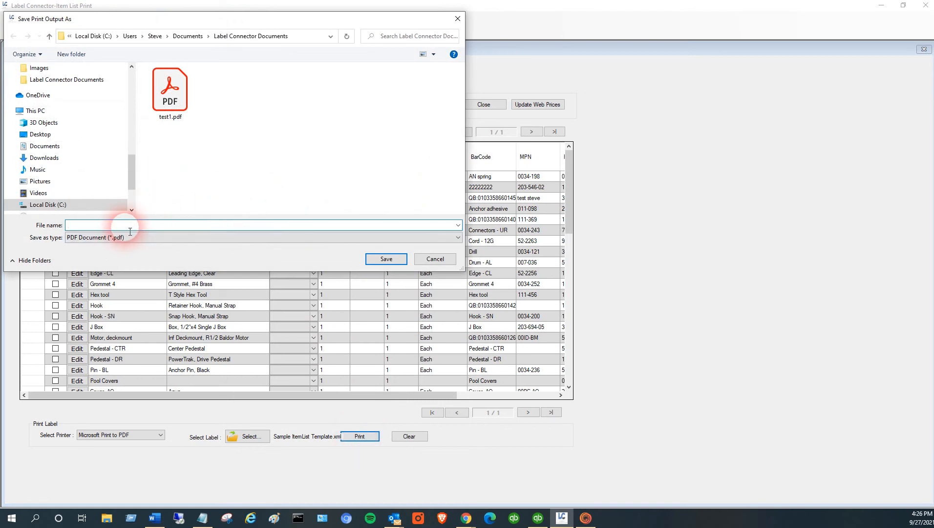
type("test2")
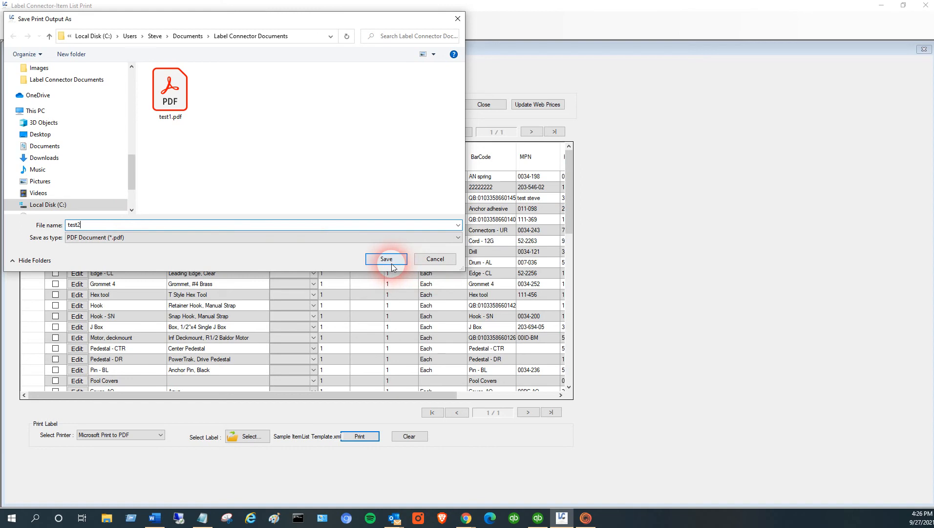
left_click(385, 259)
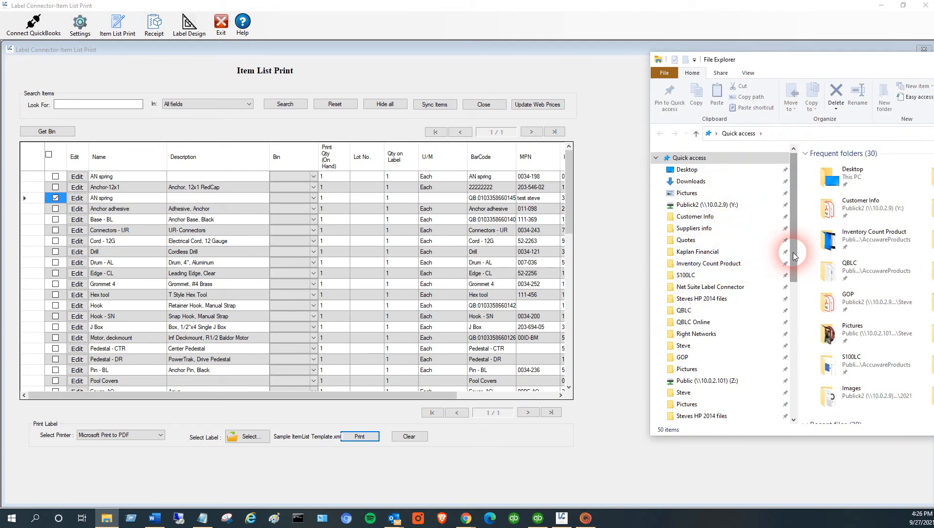
In File Explorer, go to Label Connector Documents and view test2.pdf.
scroll("down", 3)
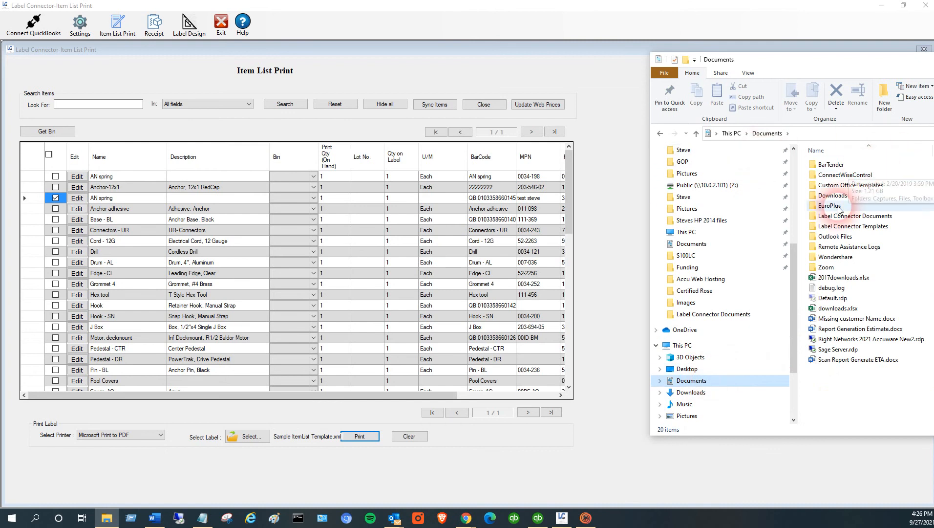
double_click(859, 216)
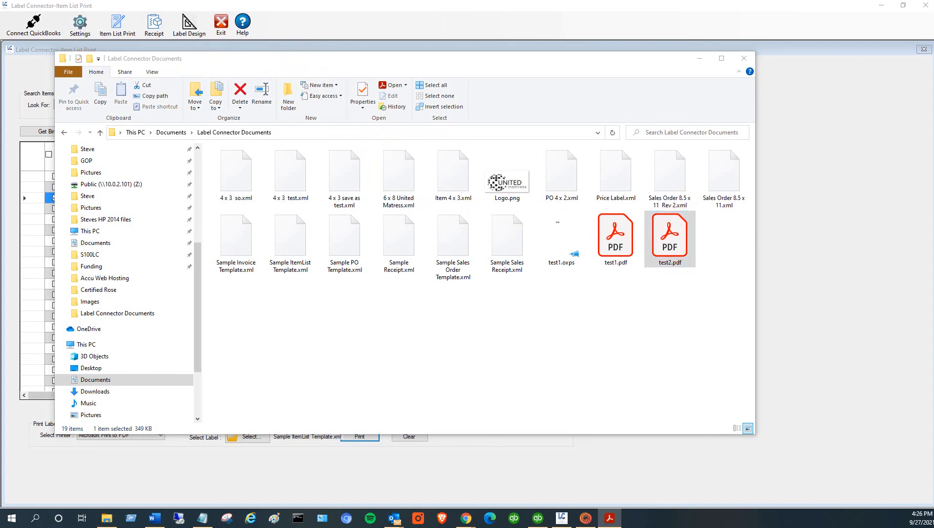
double_click(669, 235)
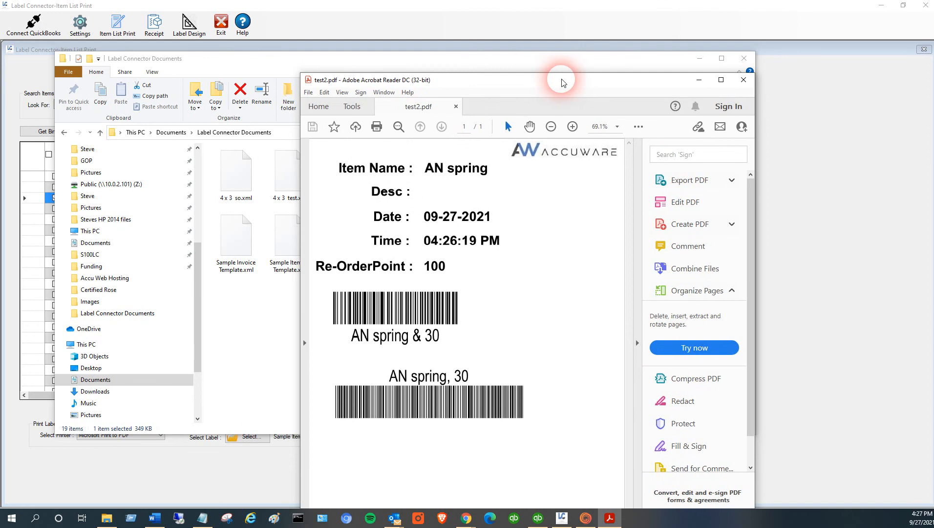
Move the Acrobat window aside to review the AN spring label in test2.pdf.
left_click_drag(561, 83, 664, 65)
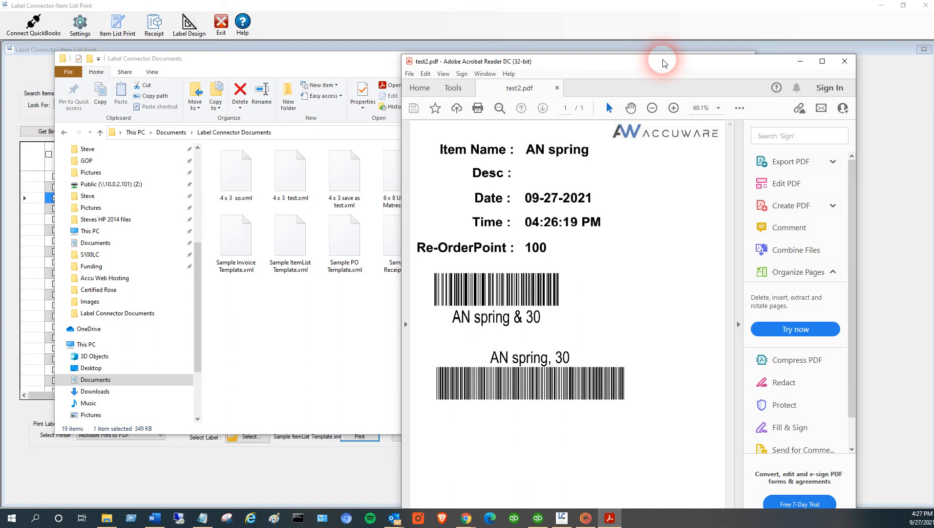
mouse_move(801, 61)
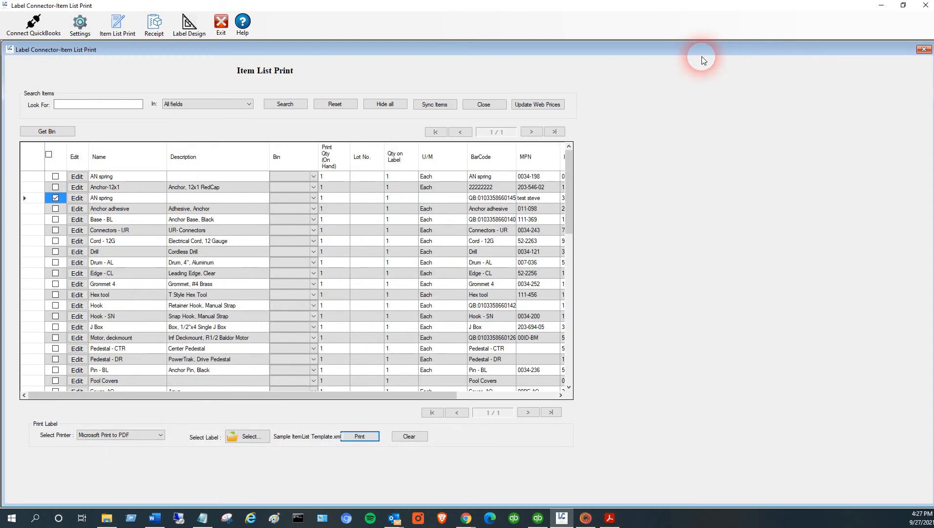
mouse_move(136, 478)
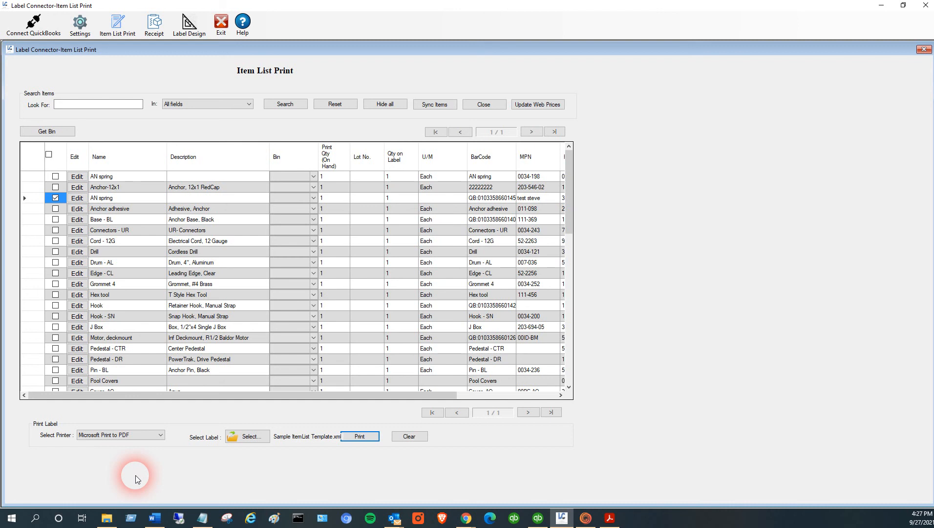
mouse_move(197, 480)
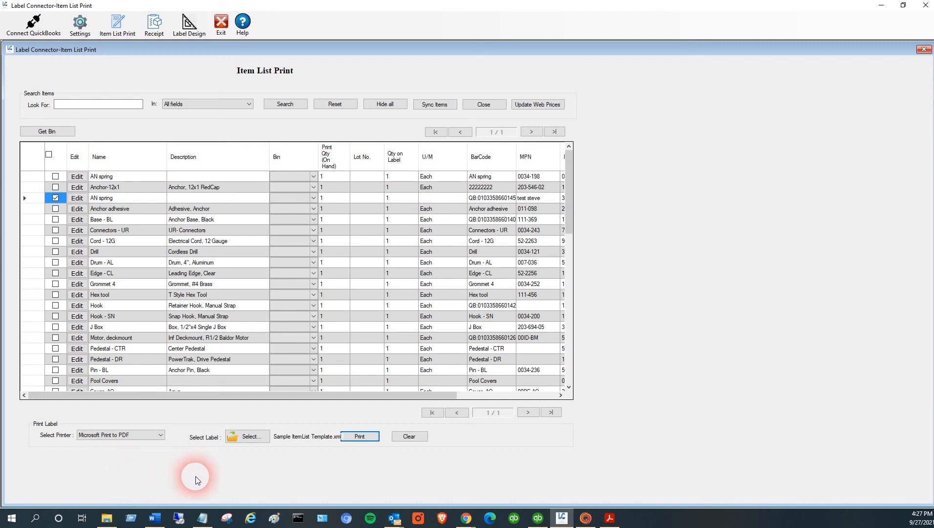
mouse_move(762, 316)
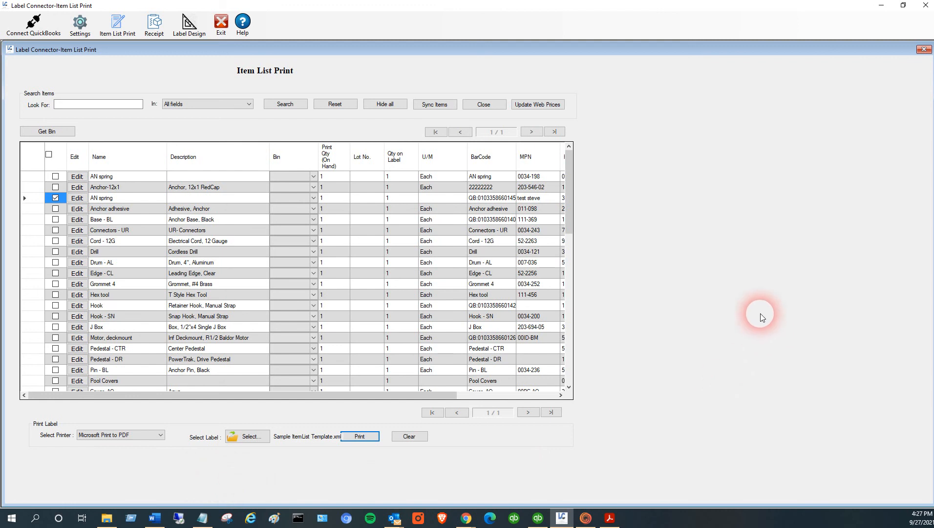
mouse_move(761, 230)
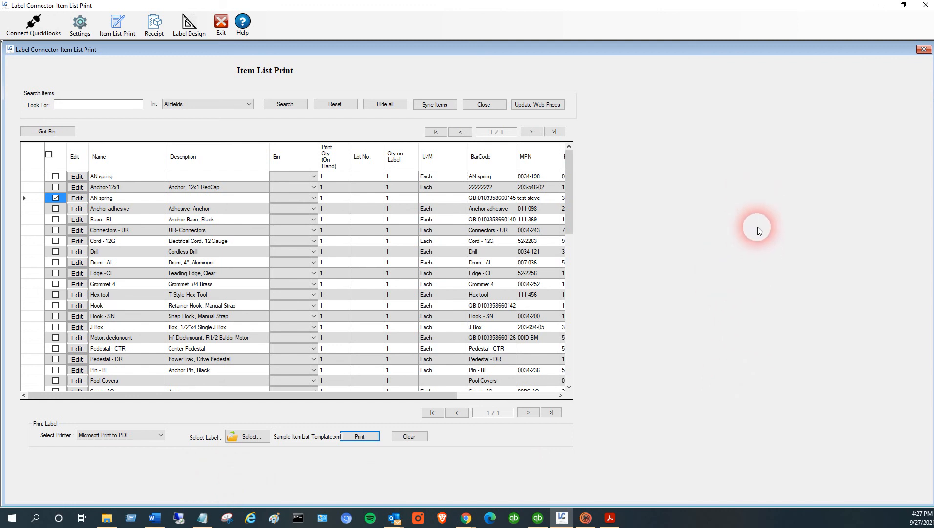
mouse_move(728, 222)
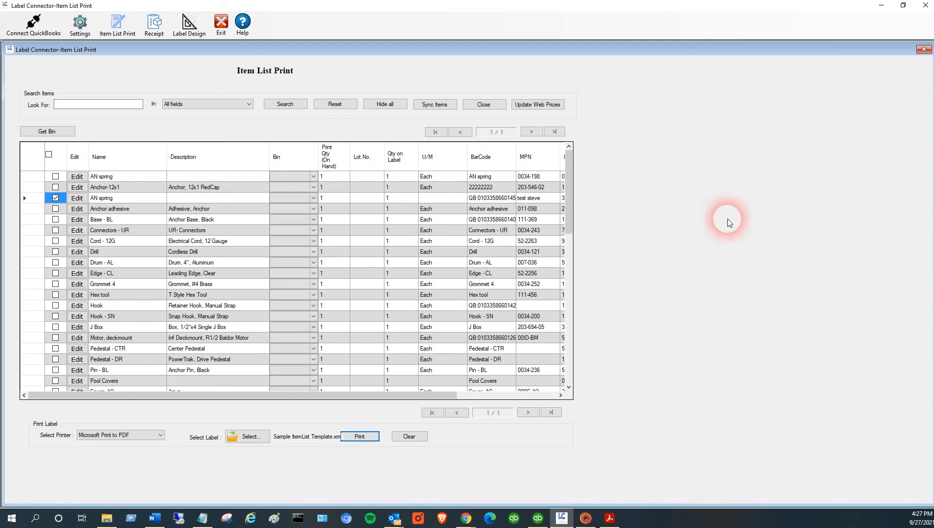